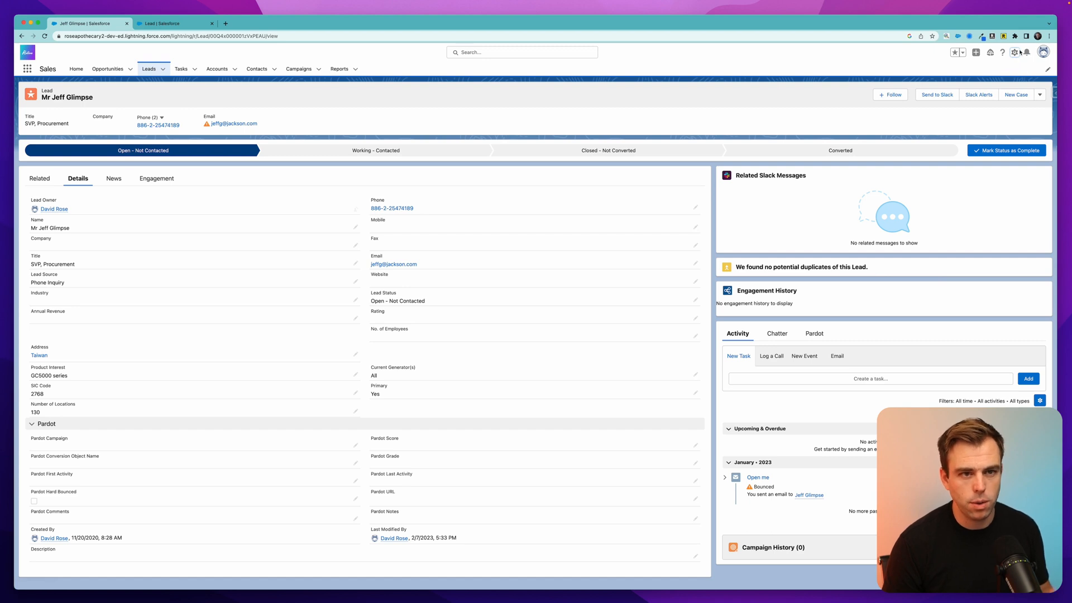
Open the Lead object's Fields & Relationships list in Setup
{"action": "left_click", "coordinate": [1015, 52]}
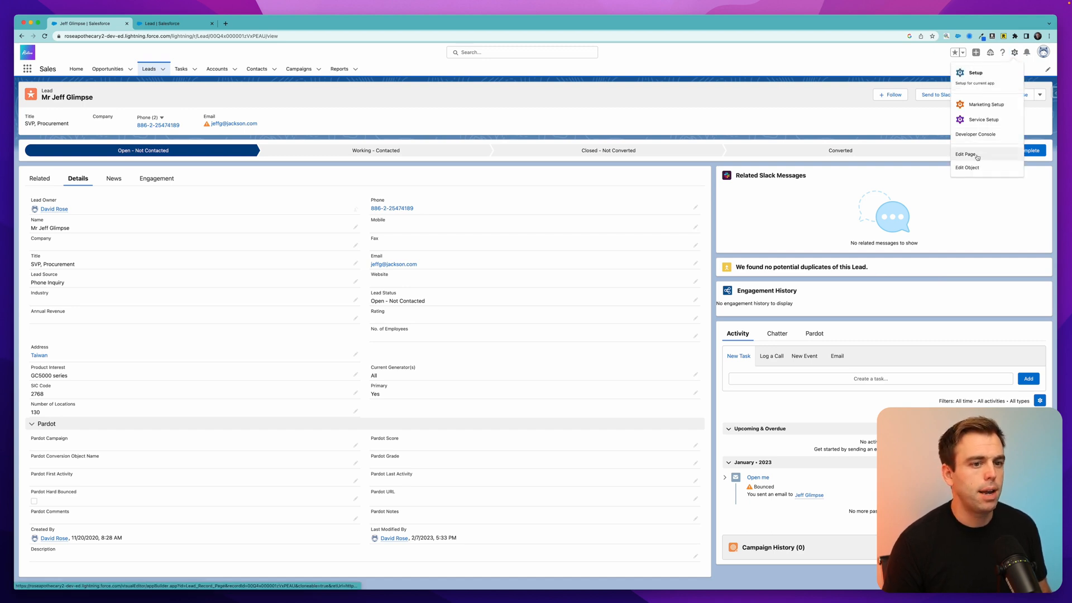
{"action": "left_click", "coordinate": [968, 167]}
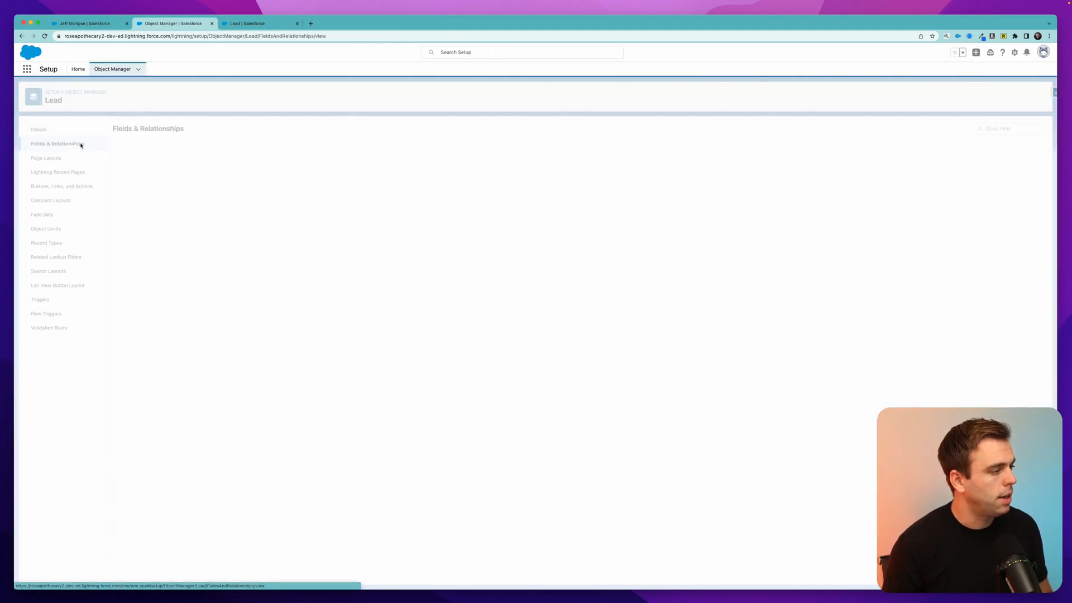
{"action": "left_click", "coordinate": [58, 144]}
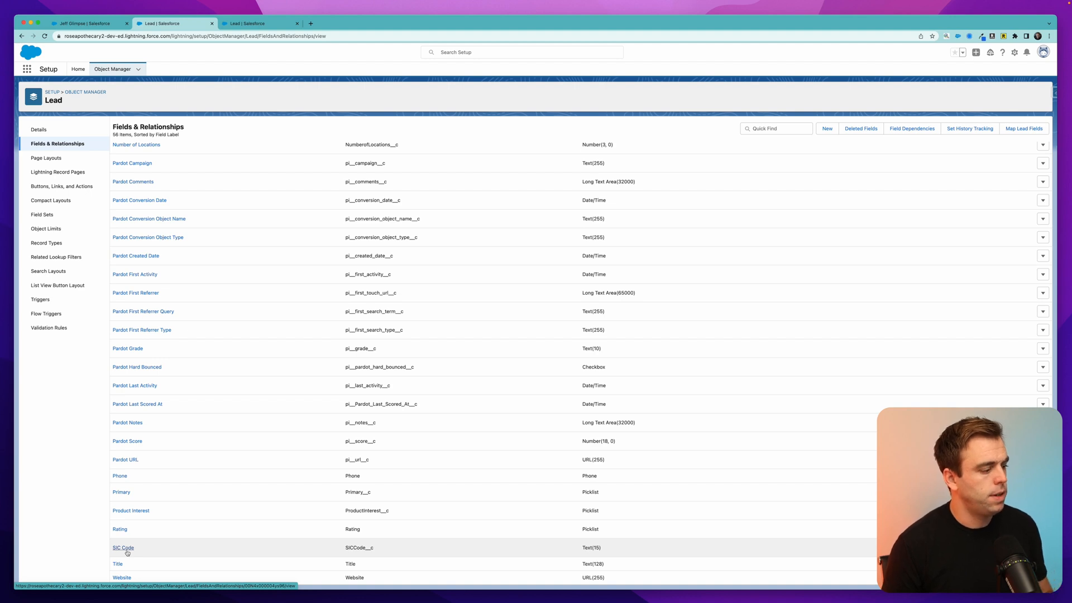
Open the SIC Code field's edit form, toggling Required on then back off
{"action": "left_click", "coordinate": [123, 548]}
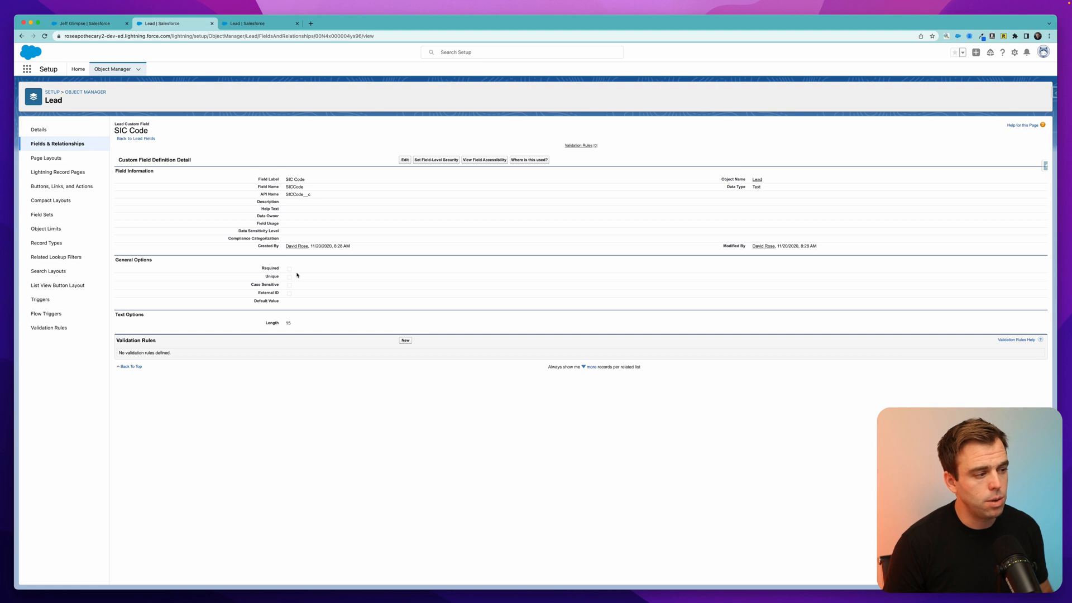
{"action": "mouse_move", "coordinate": [403, 180]}
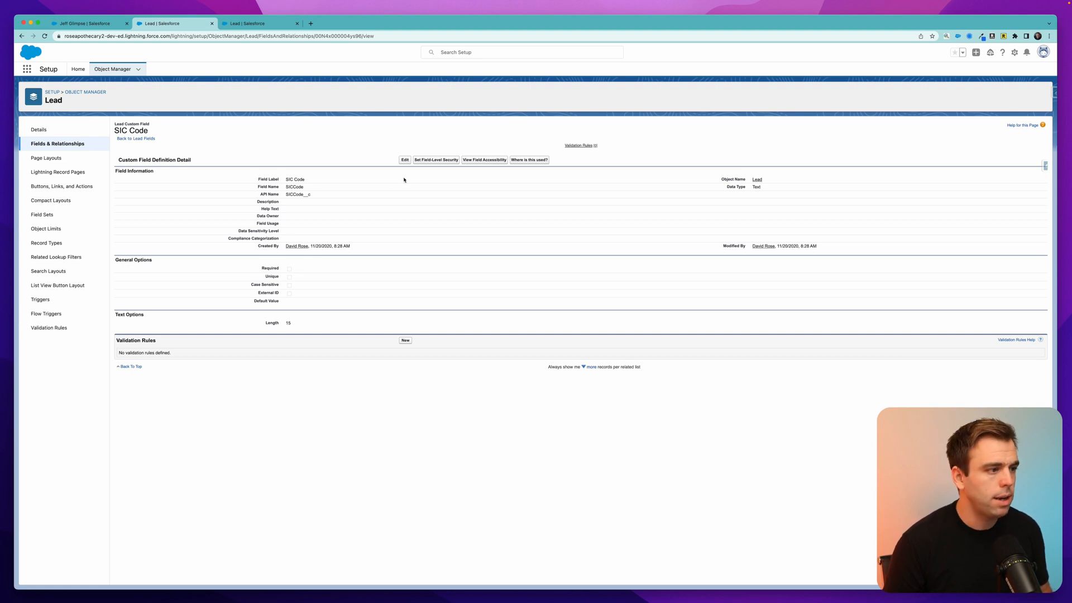
{"action": "left_click", "coordinate": [405, 160]}
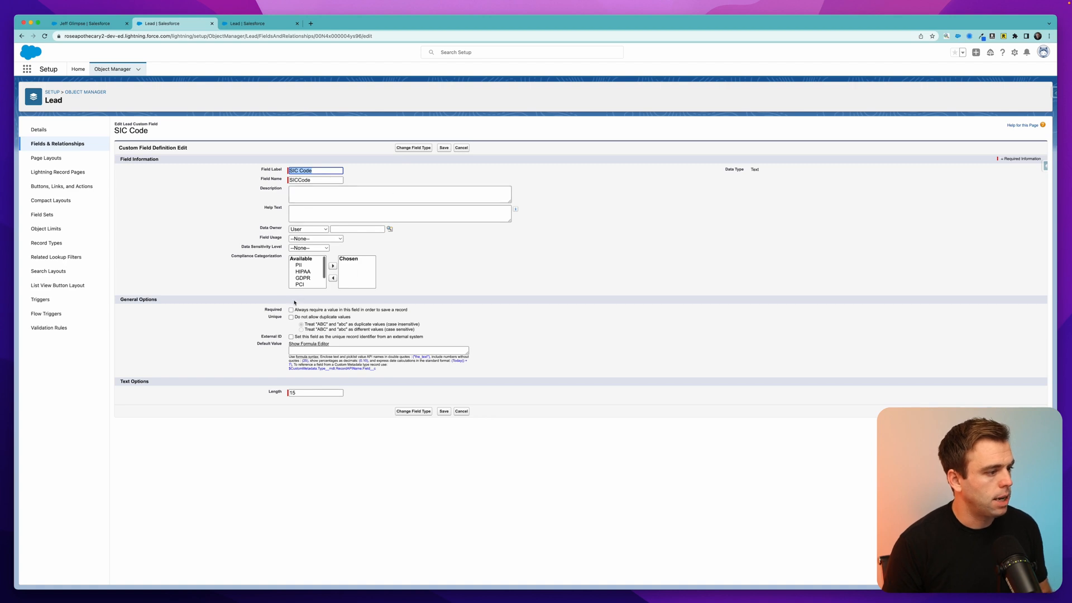
{"action": "left_click", "coordinate": [292, 310]}
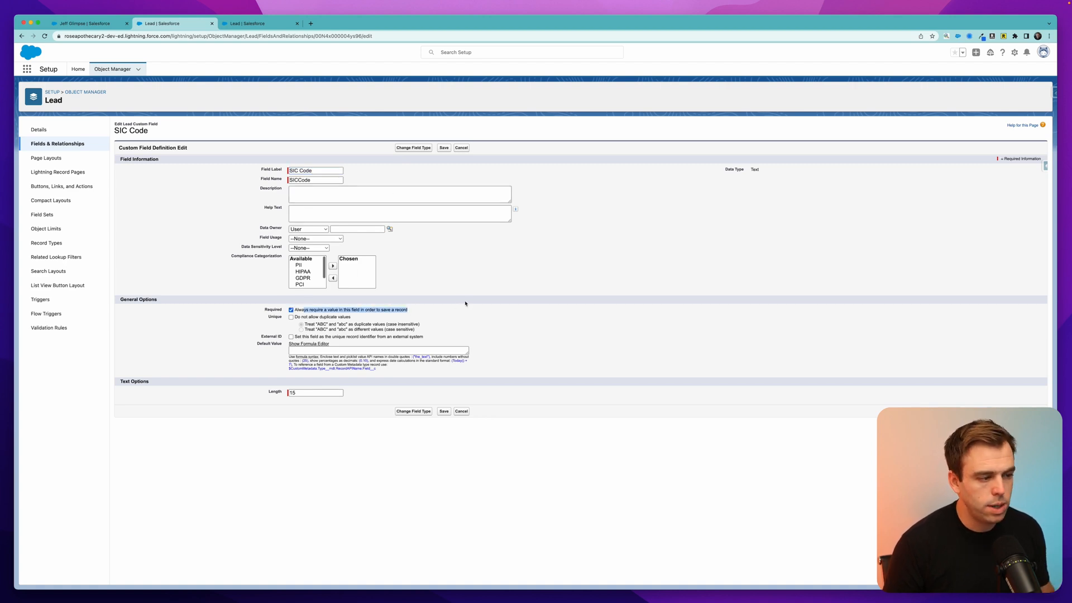
{"action": "mouse_move", "coordinate": [475, 302]}
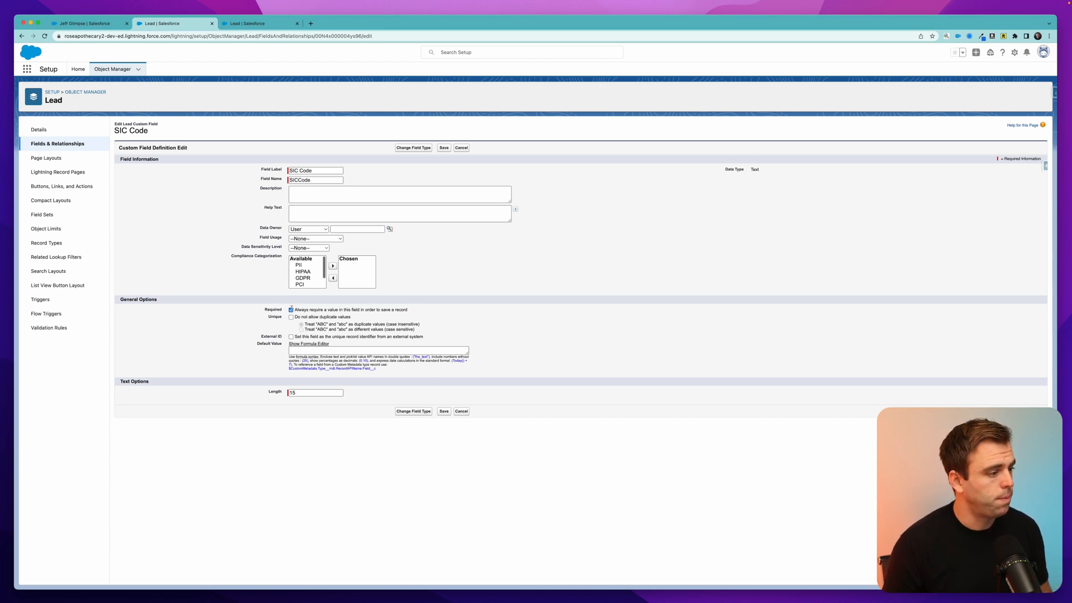
{"action": "left_click", "coordinate": [292, 309]}
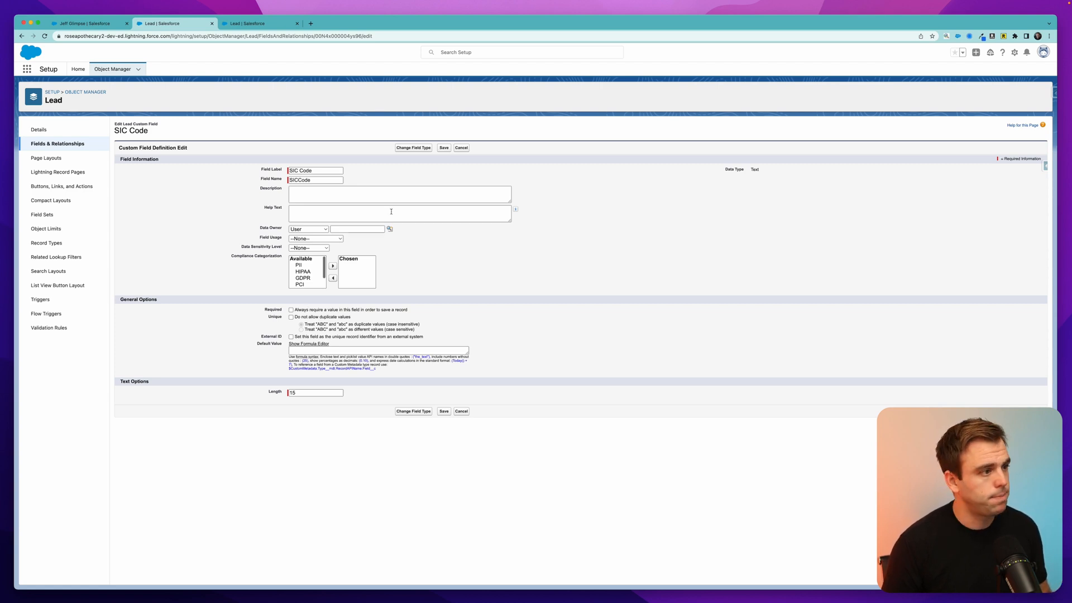
Mark SIC Code as Required in the Lead page layout properties and quick-save the layout
{"action": "left_click", "coordinate": [46, 158]}
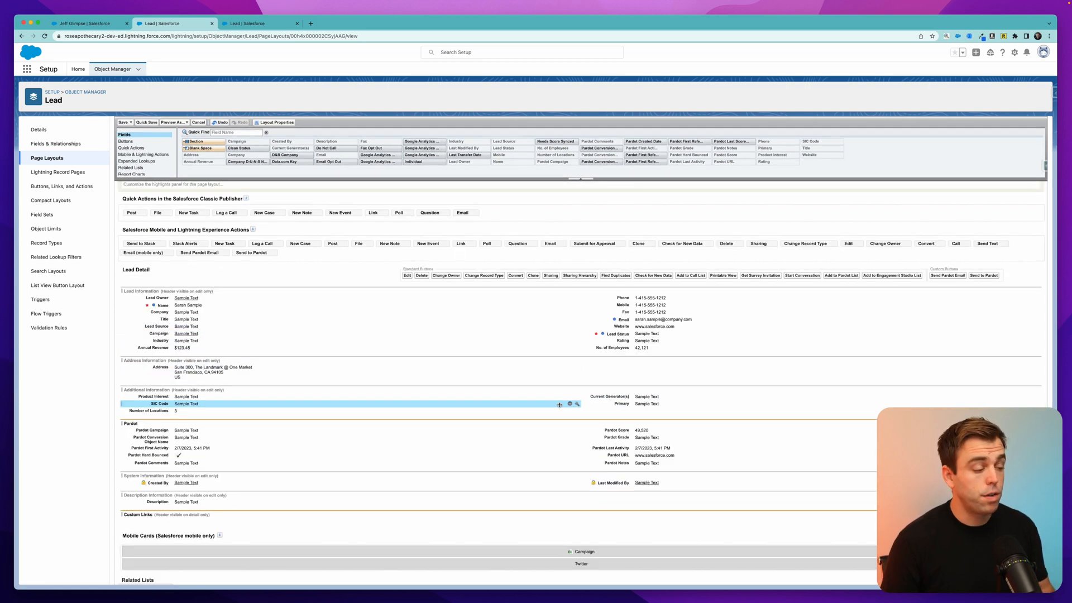
{"action": "mouse_move", "coordinate": [577, 404]}
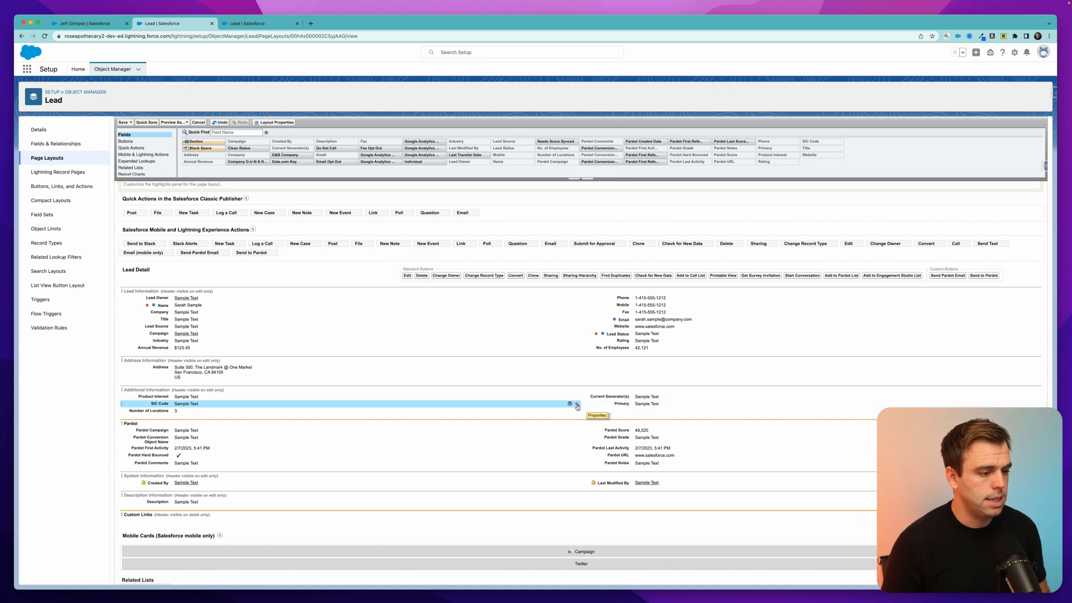
{"action": "left_click", "coordinate": [576, 406]}
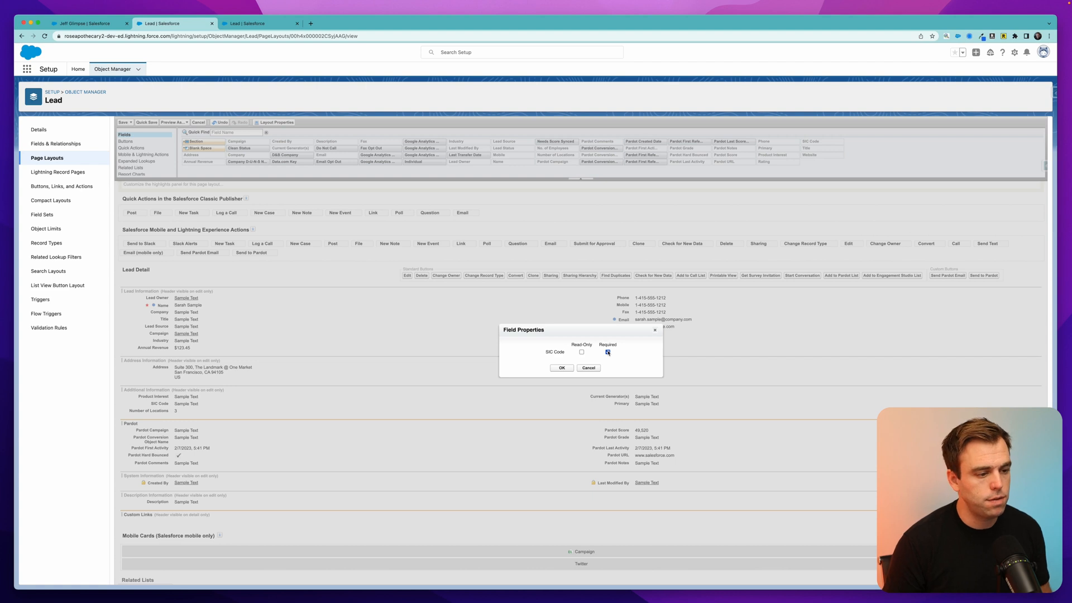
{"action": "left_click", "coordinate": [561, 368]}
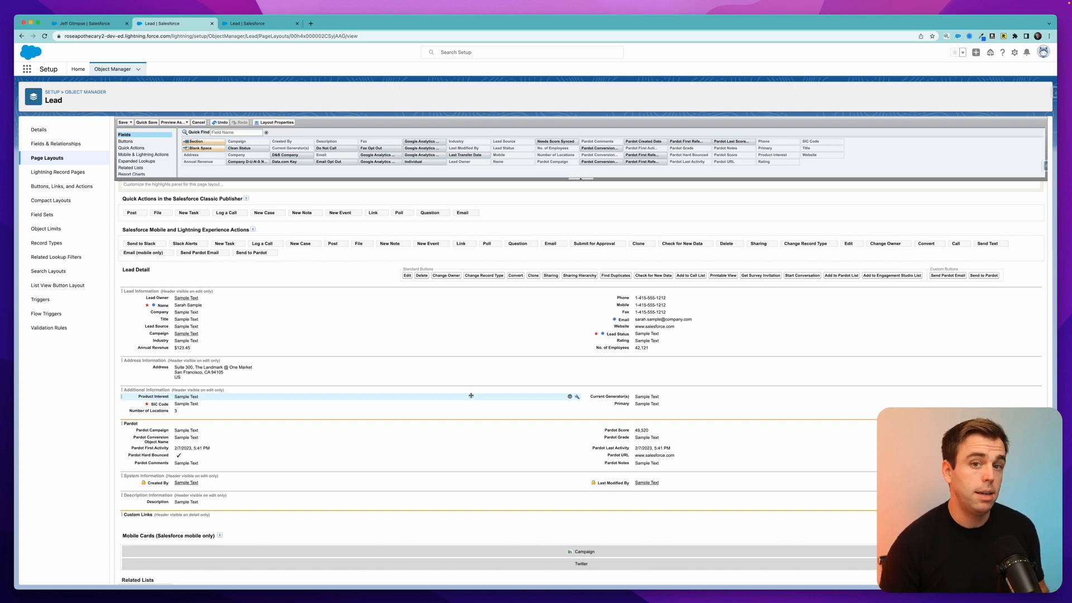
{"action": "mouse_move", "coordinate": [507, 398]}
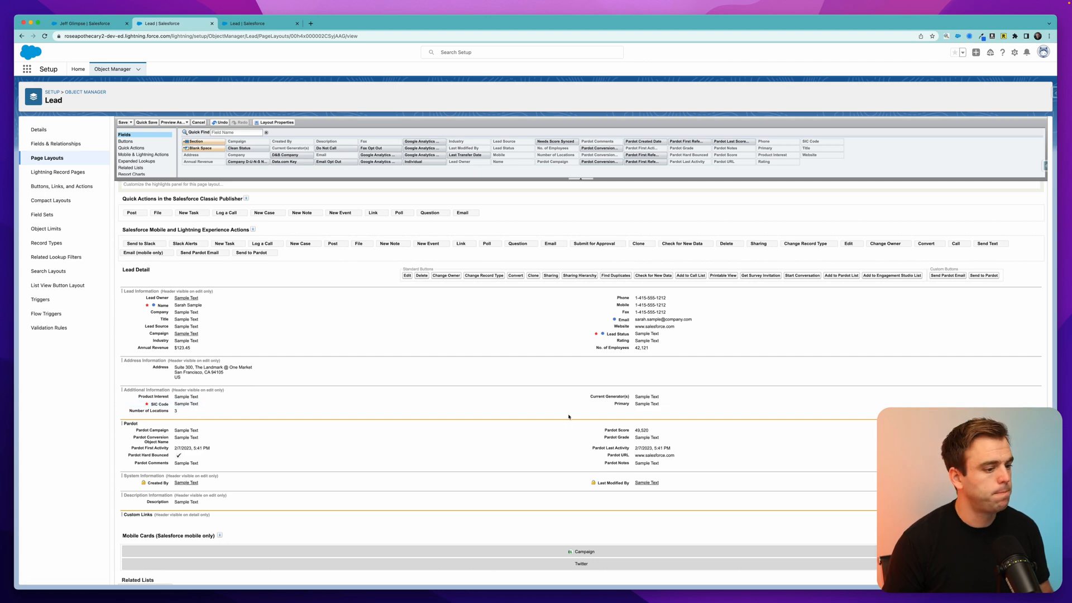
{"action": "left_click", "coordinate": [186, 403]}
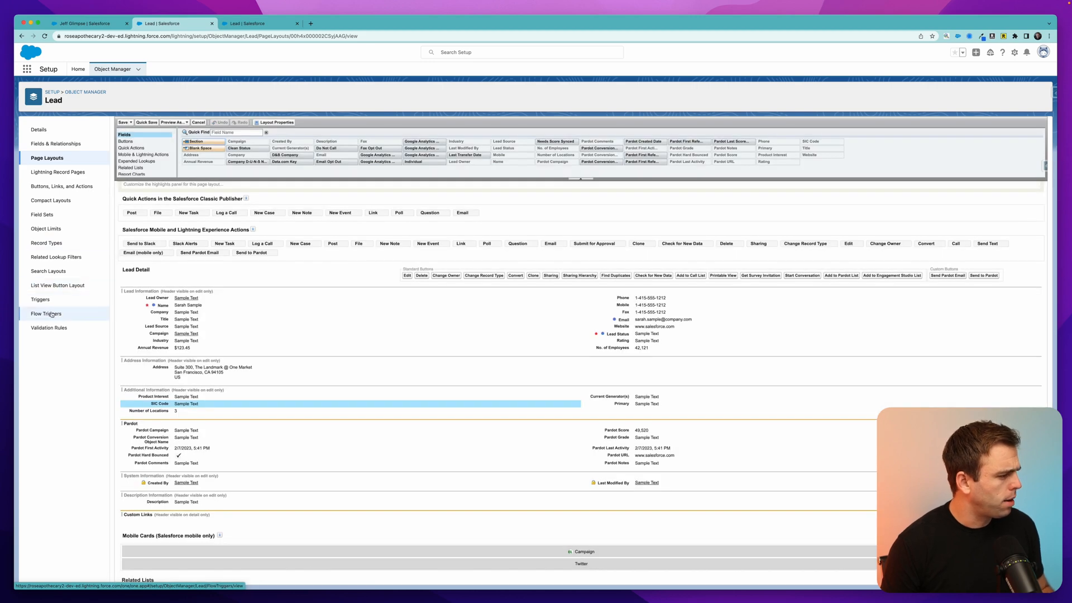
Create a new Lead validation rule with ISBLANK inserted into the error condition
{"action": "left_click", "coordinate": [50, 328]}
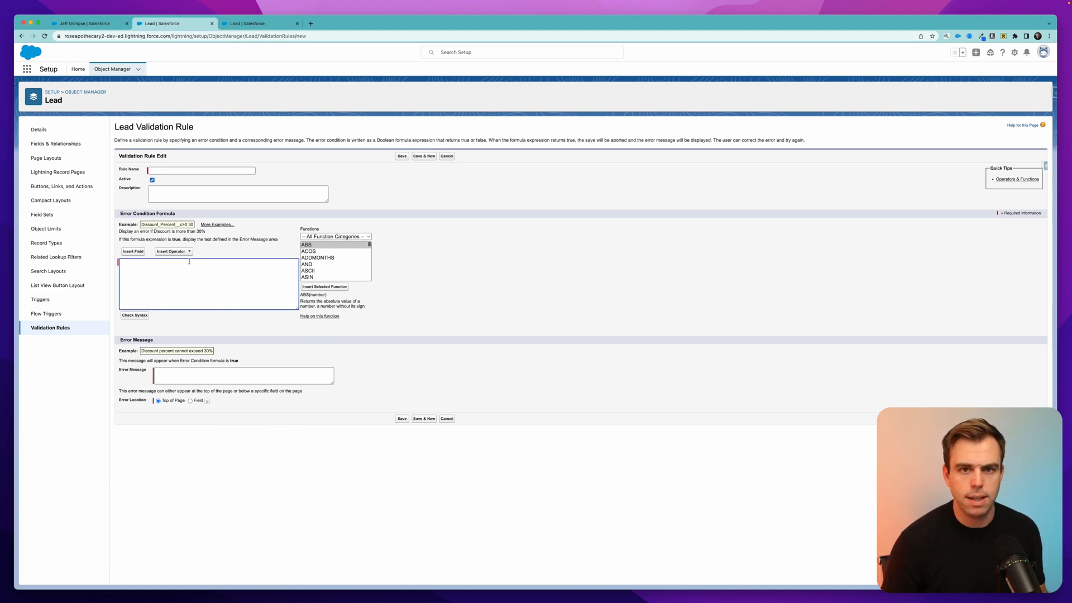
{"action": "left_click", "coordinate": [306, 264]}
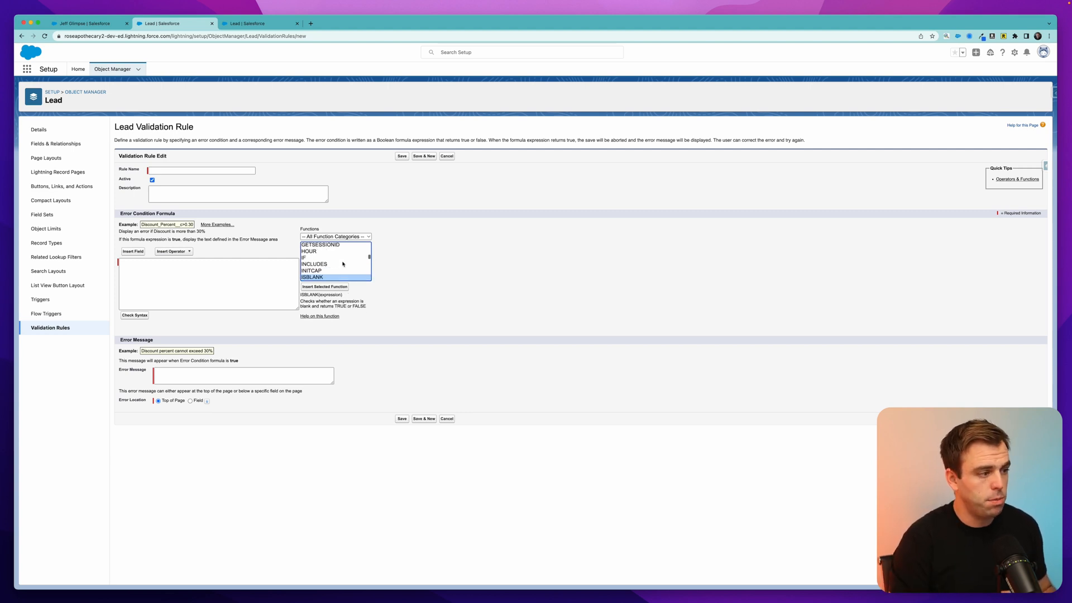
{"action": "left_click", "coordinate": [323, 286]}
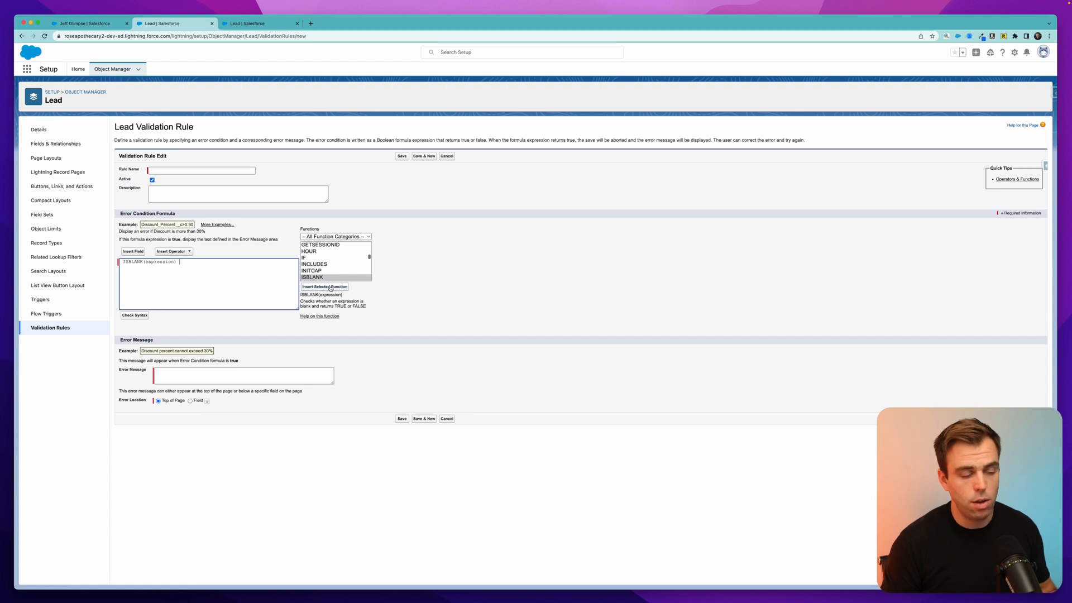
Insert the SIC Code field inside ISBLANK in the error condition formula
{"action": "left_click", "coordinate": [133, 252]}
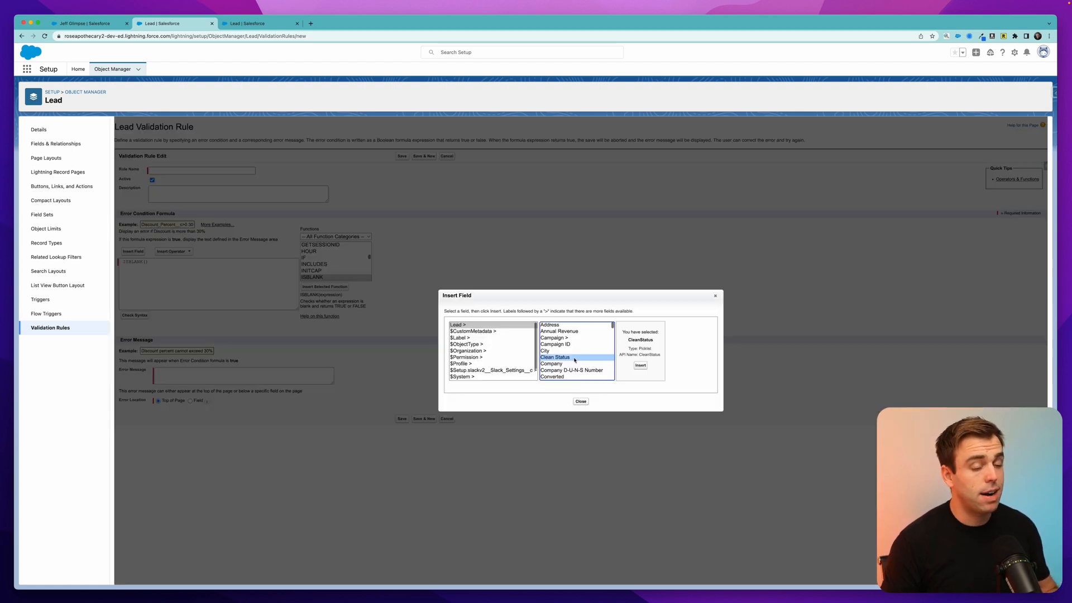
{"action": "scroll", "scroll_direction": "down", "scroll_amount": 3}
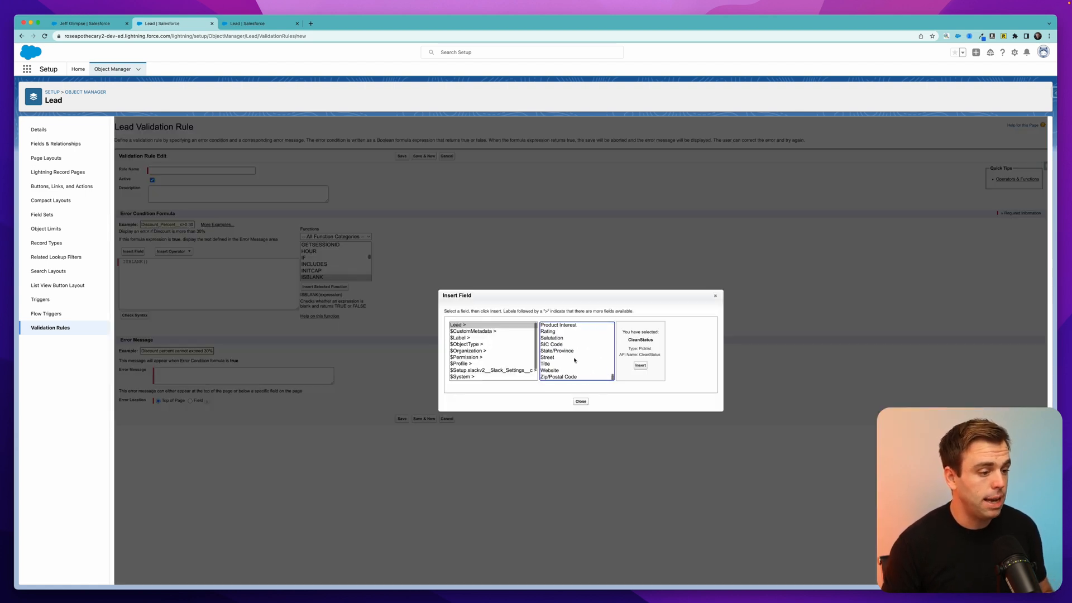
{"action": "left_click", "coordinate": [552, 344]}
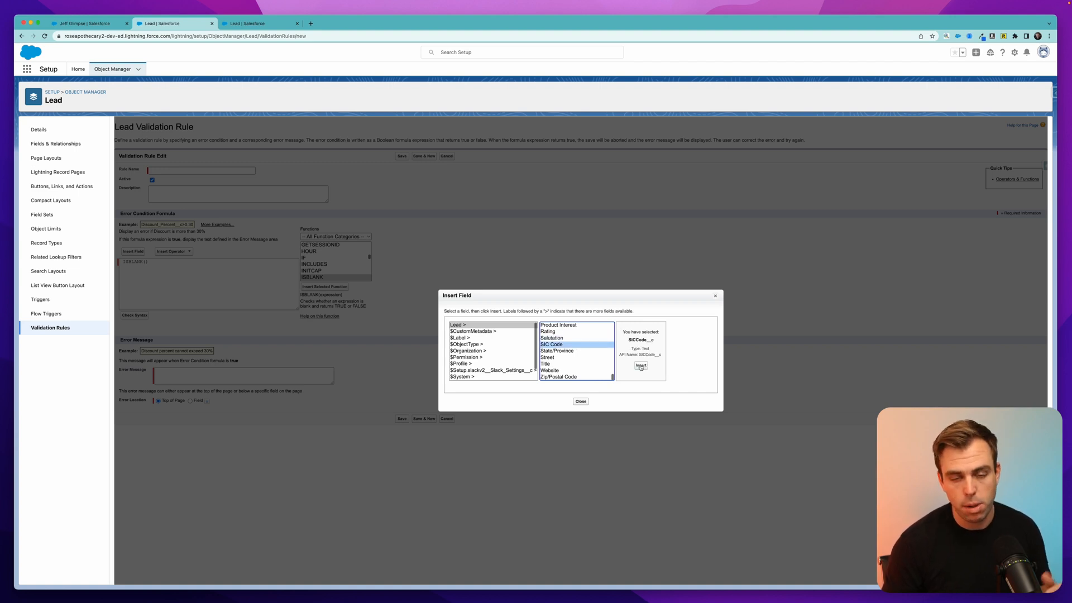
{"action": "left_click", "coordinate": [641, 365]}
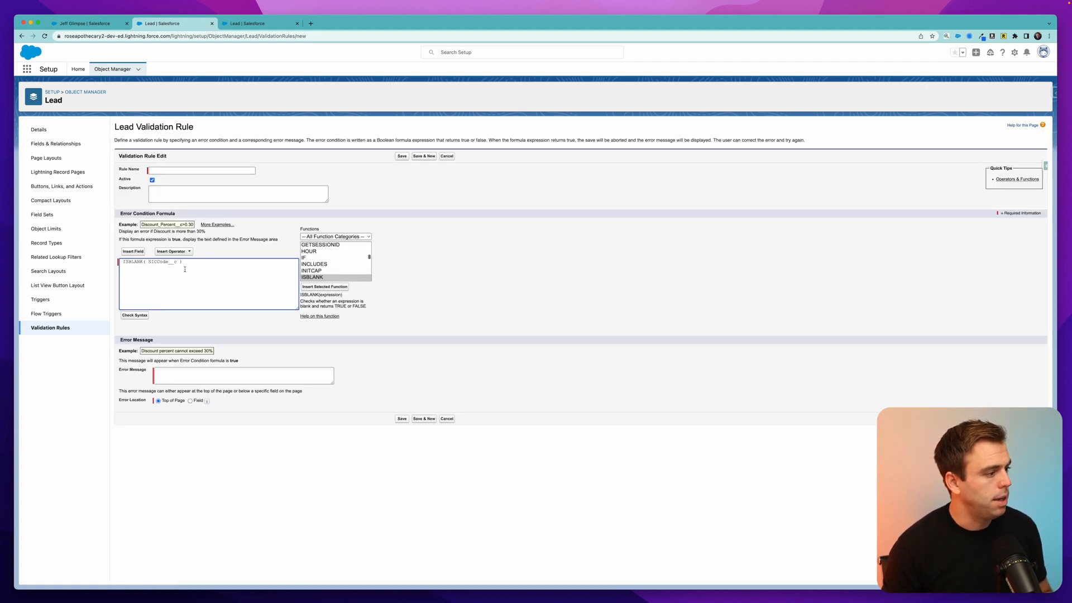